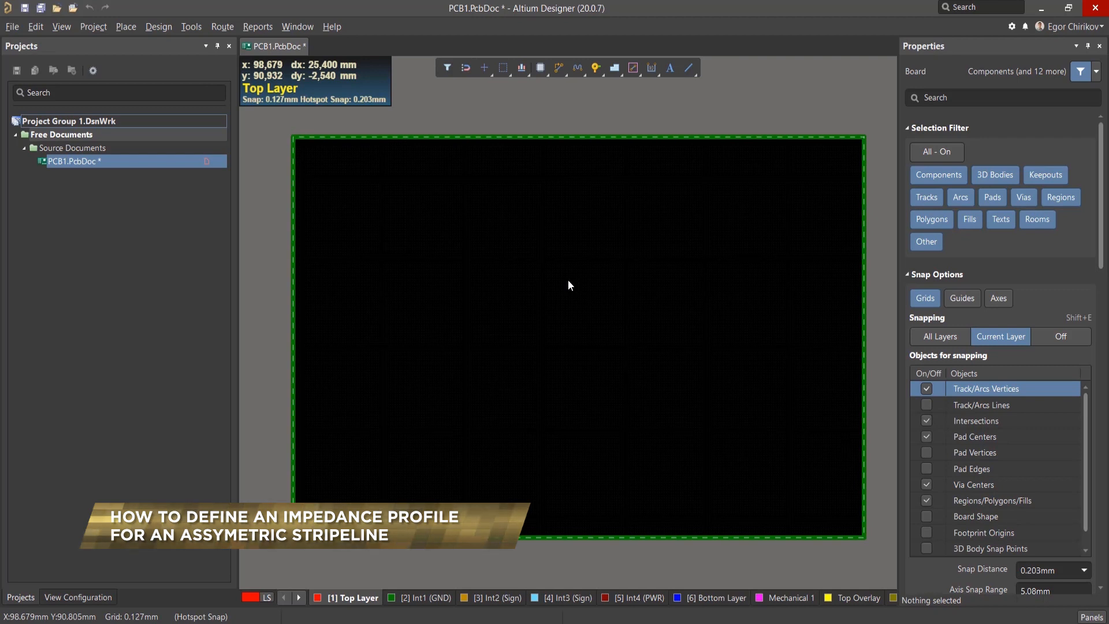
Open the Design menu from the PCB document's menu bar.
click(158, 27)
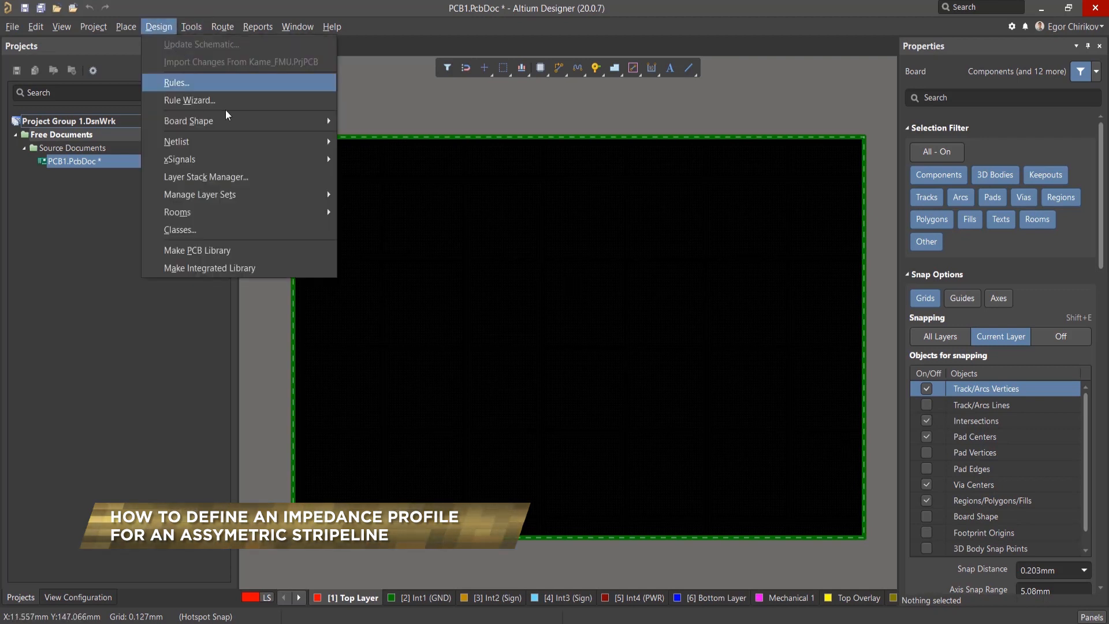
Open the Layer Stack Manager and select the Int3 (Sign) row to view its properties.
click(205, 177)
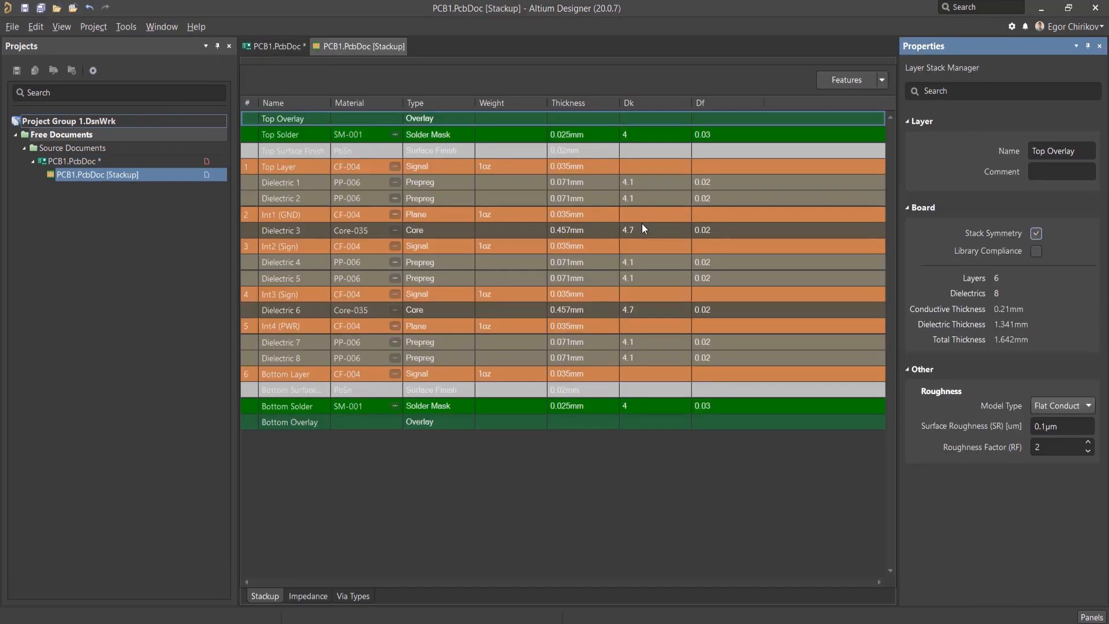
mouse_move(1054, 236)
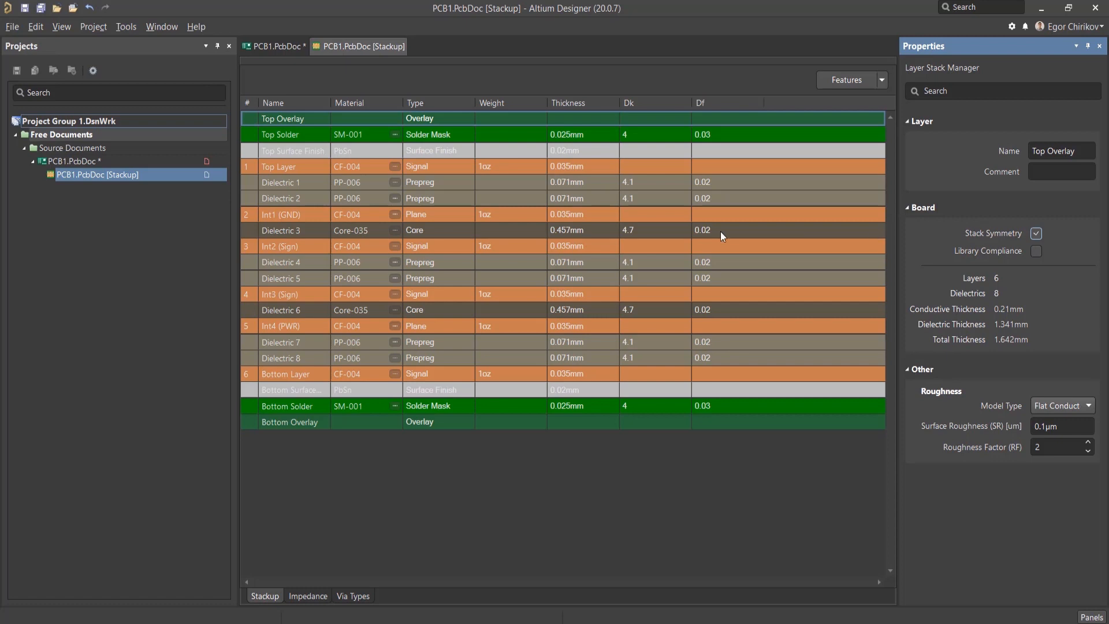
mouse_move(500, 251)
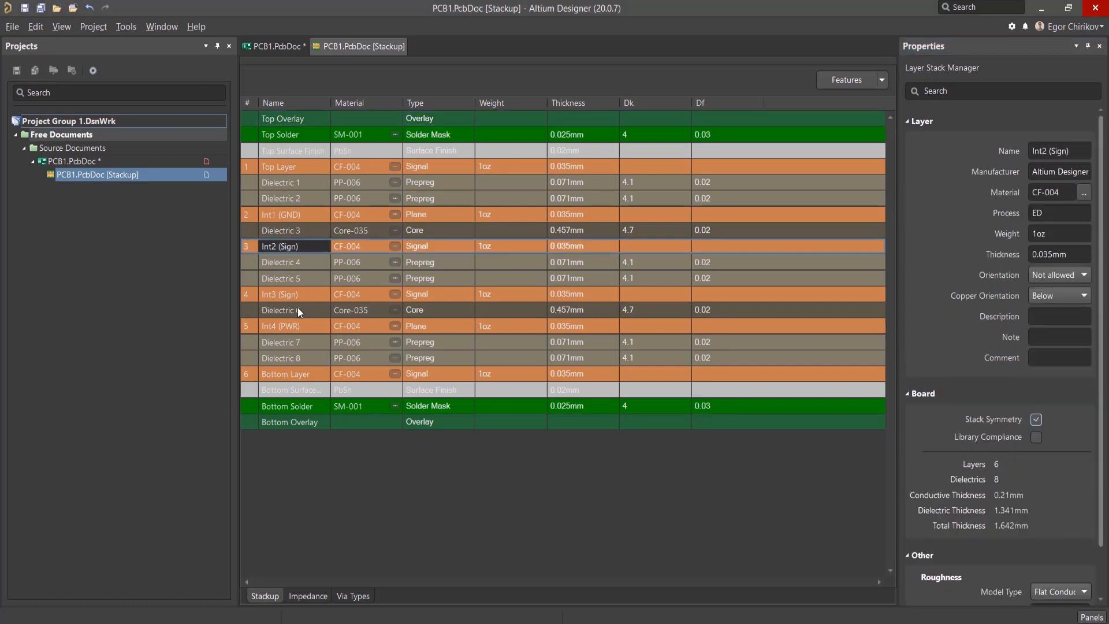
click(281, 294)
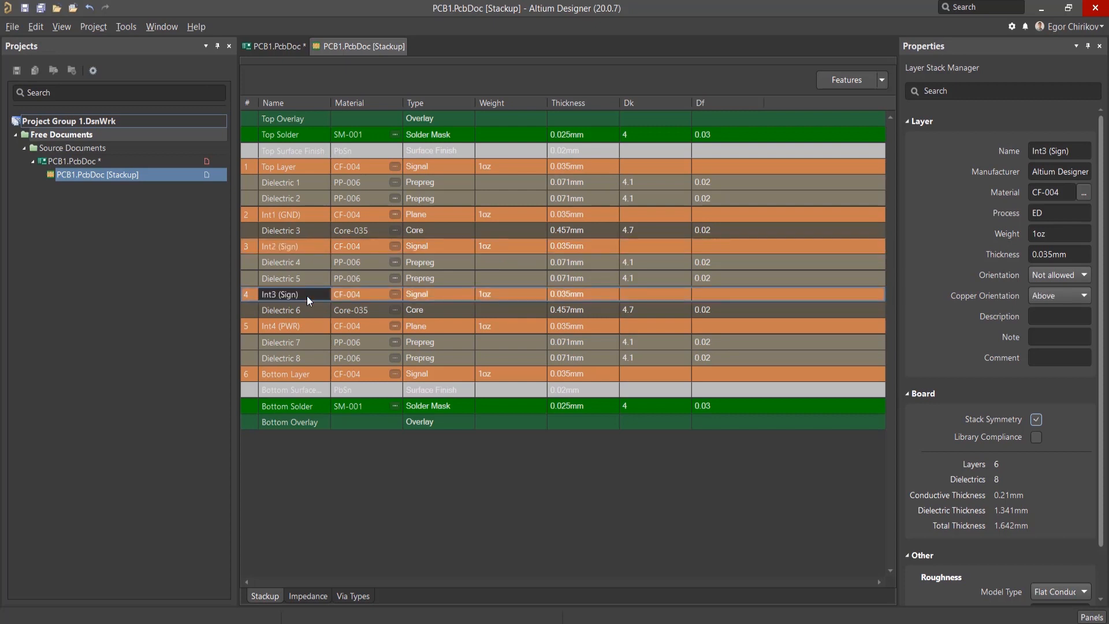
mouse_move(312, 264)
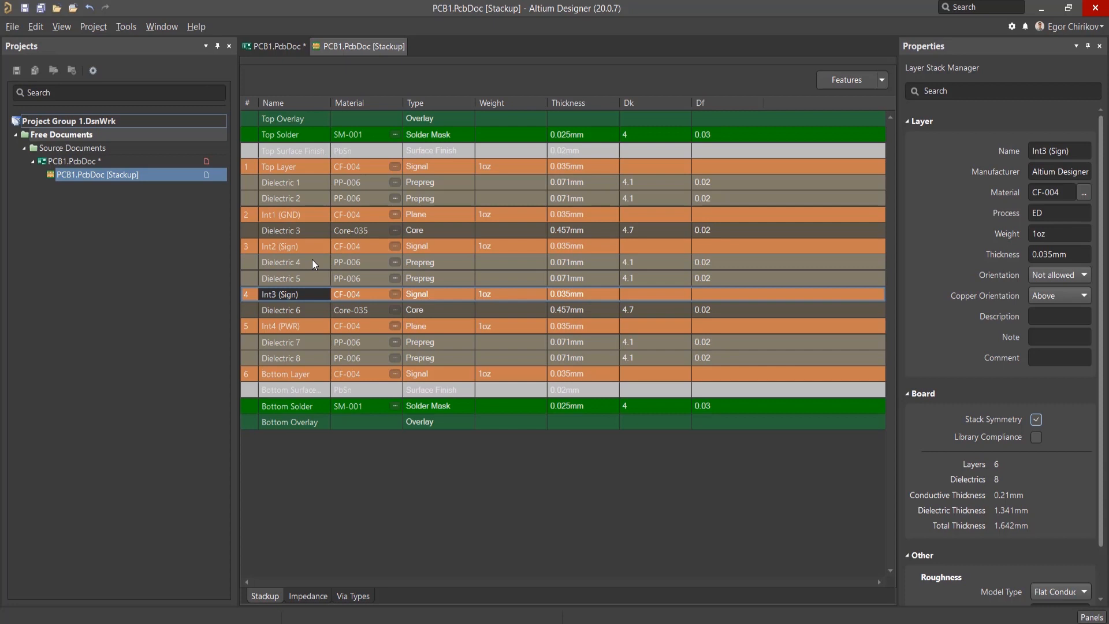
mouse_move(307, 596)
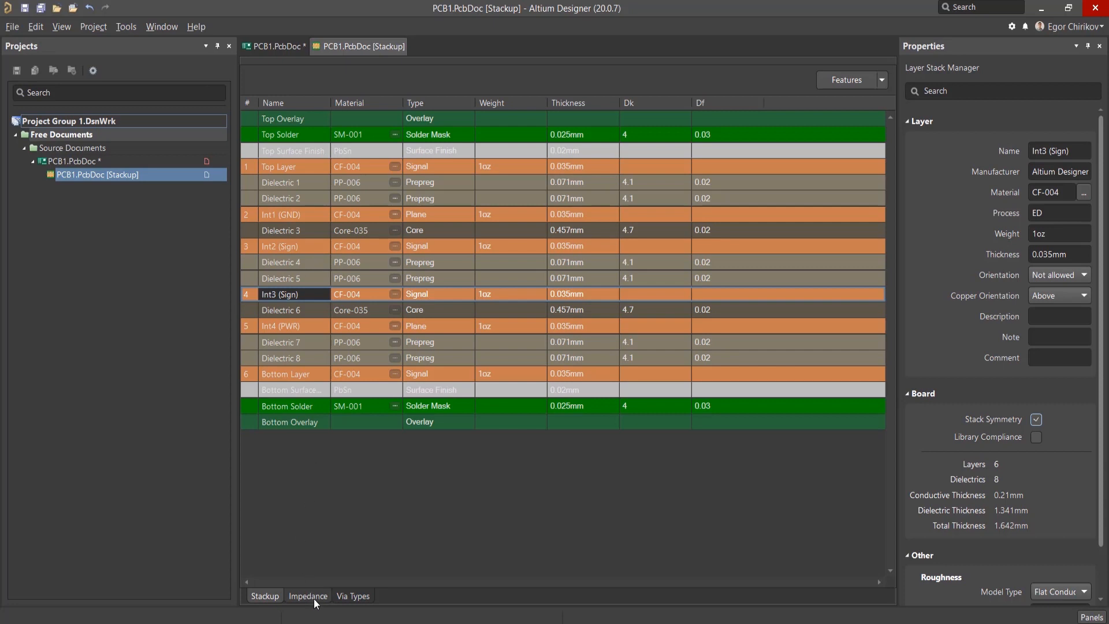
Create a new 50-ohm single-ended impedance profile S50 and begin editing Int2's bottom reference.
click(307, 596)
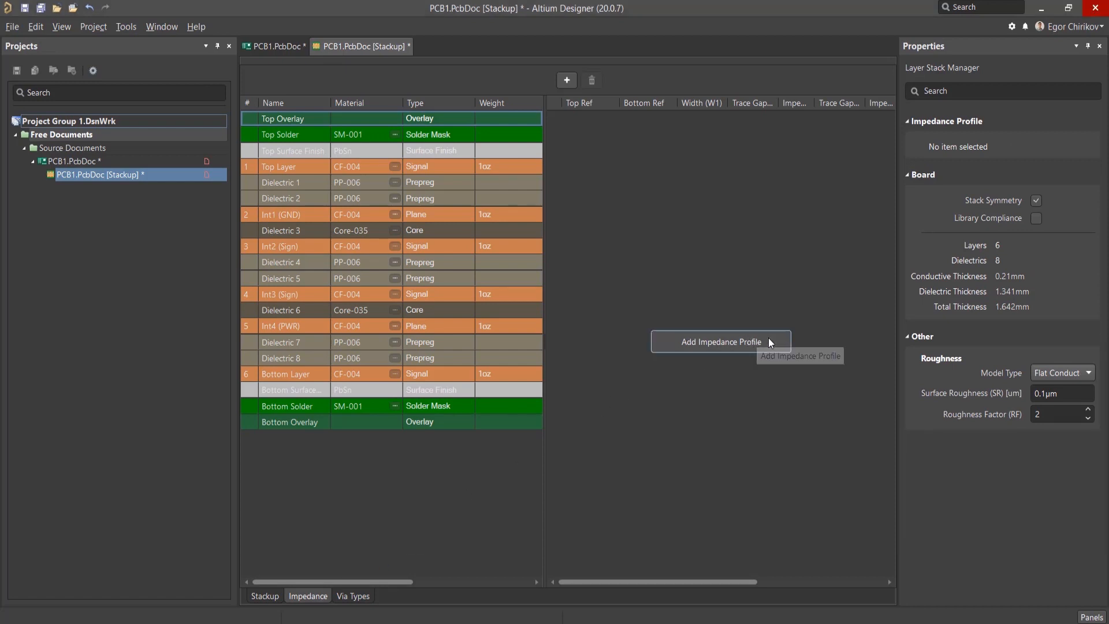
click(719, 342)
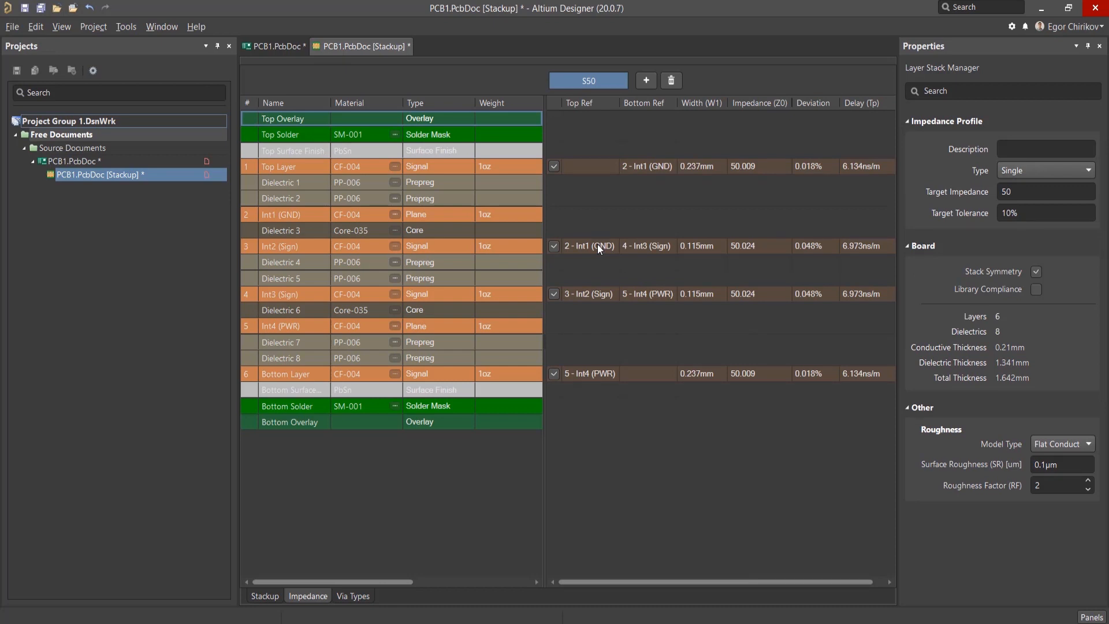
click(589, 245)
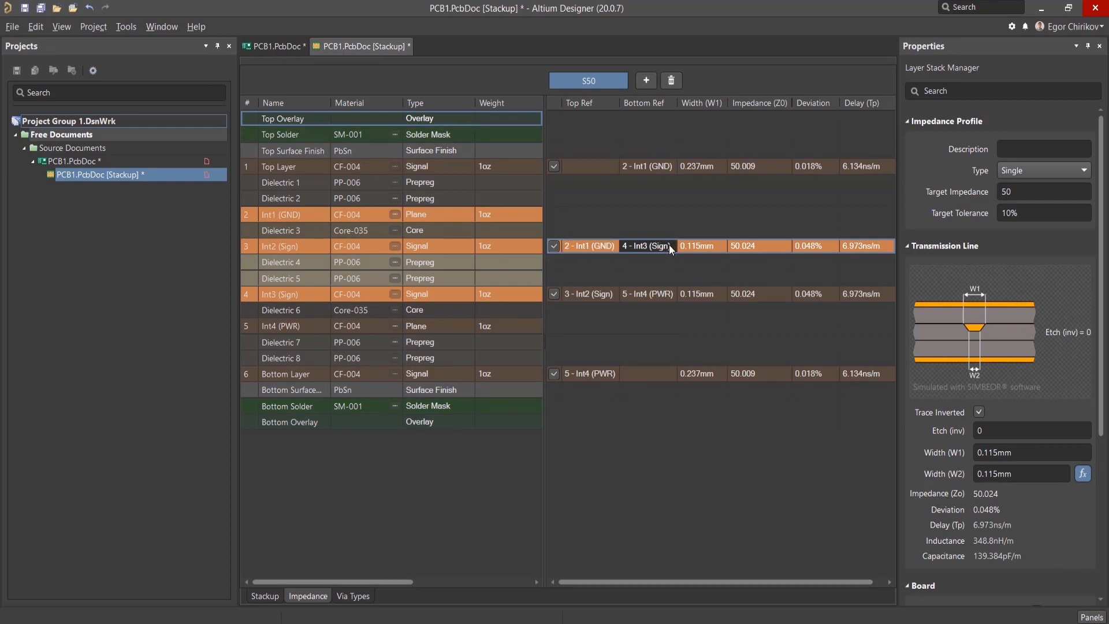
Set Int2's bottom reference to 5 - Int4 (PWR) and Int3's top reference to 2 - Int1 (GND).
click(647, 245)
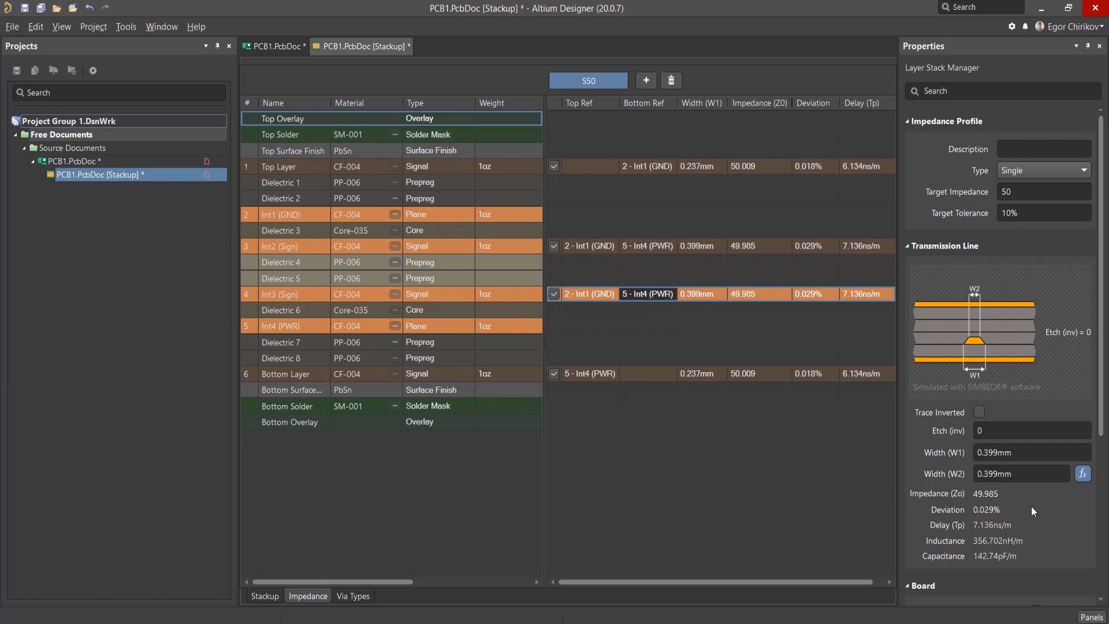
mouse_move(924, 515)
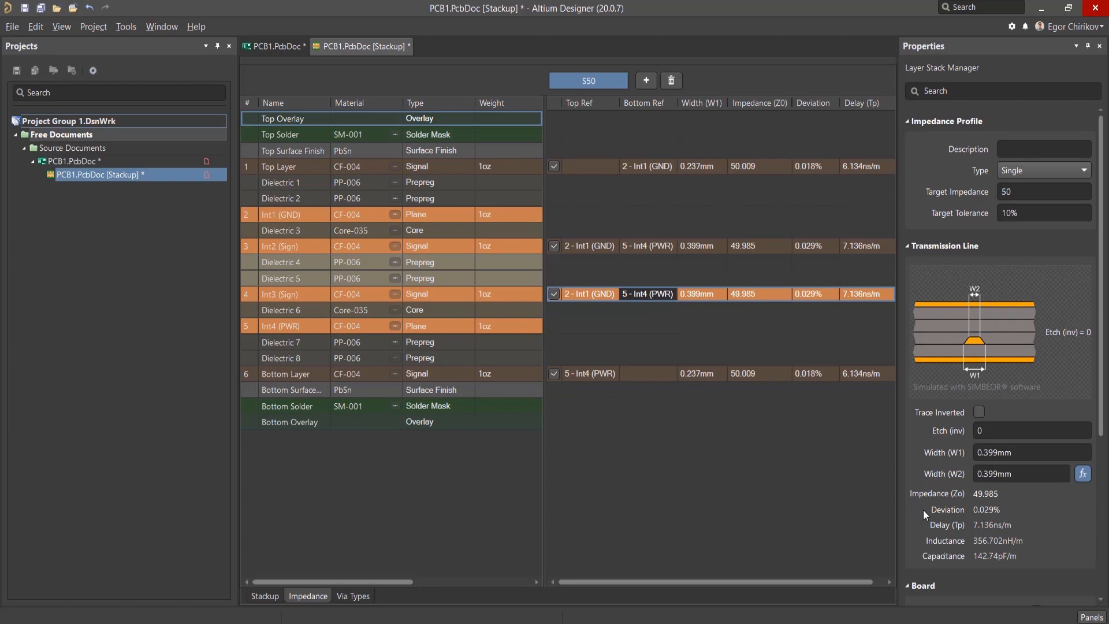